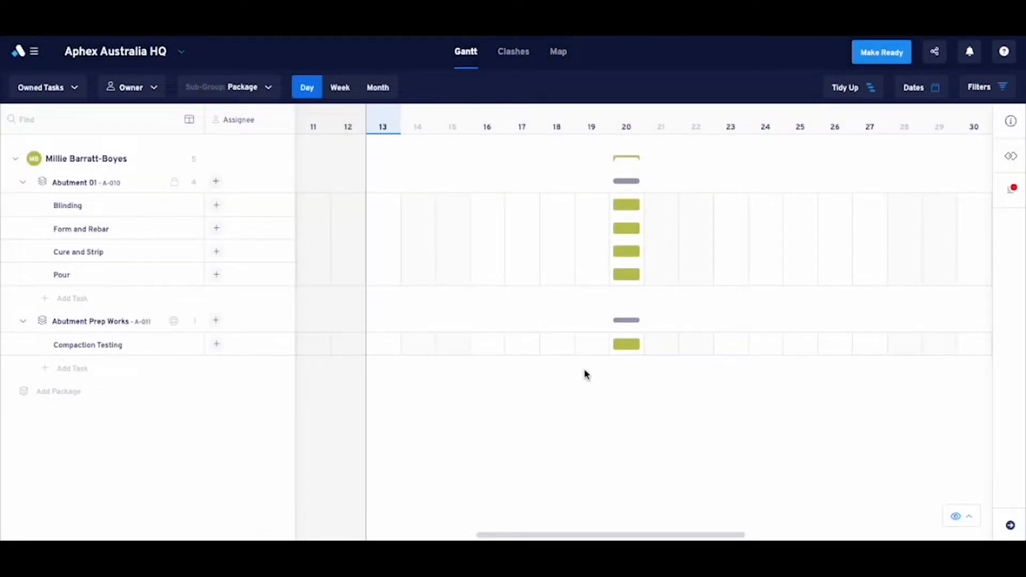
mouse_move(627, 372)
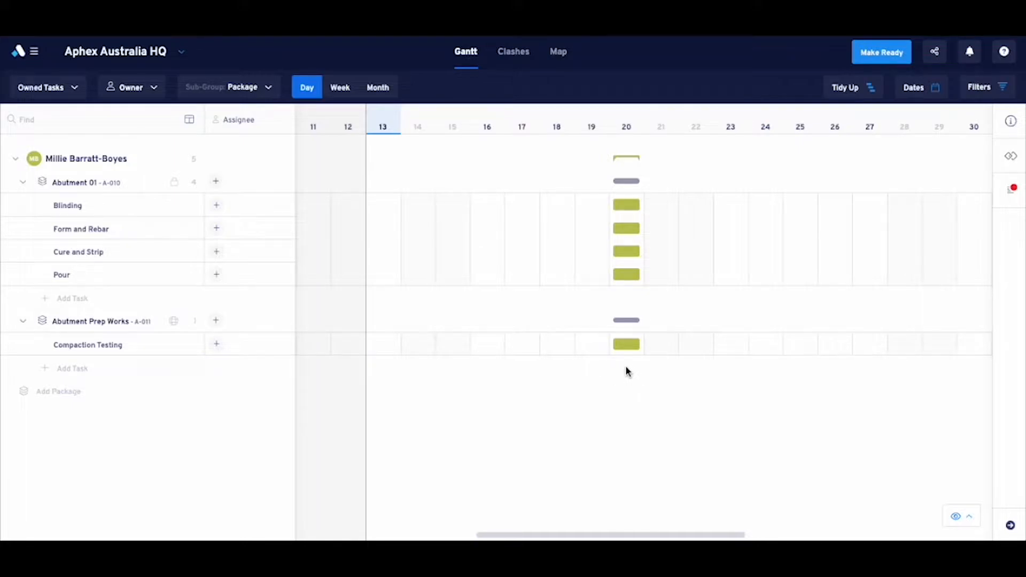
- Create a dependency so Blinding follows Compaction Testing, pushing Blinding to the 23rd
click(626, 344)
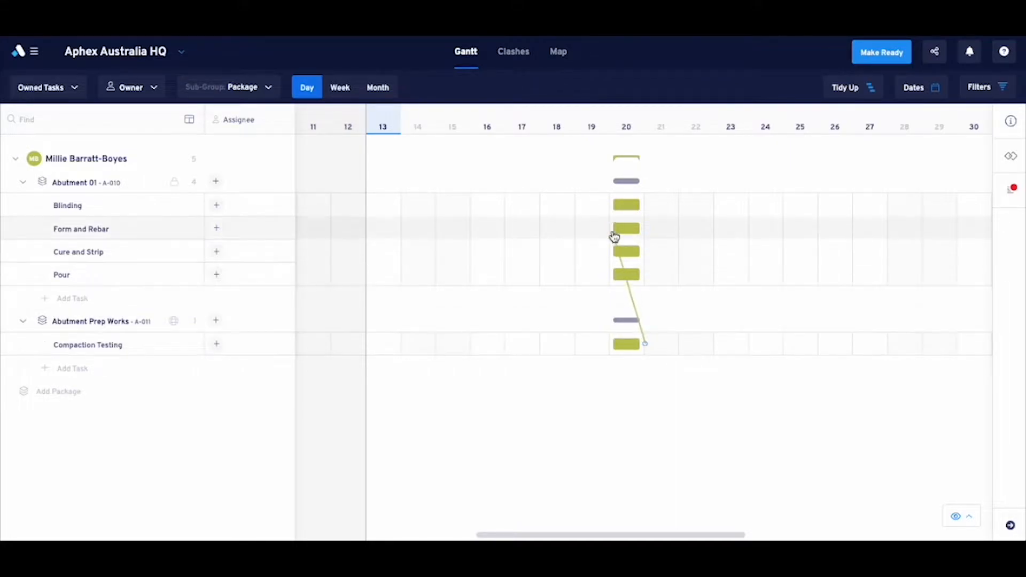
drag(625, 205, 729, 205)
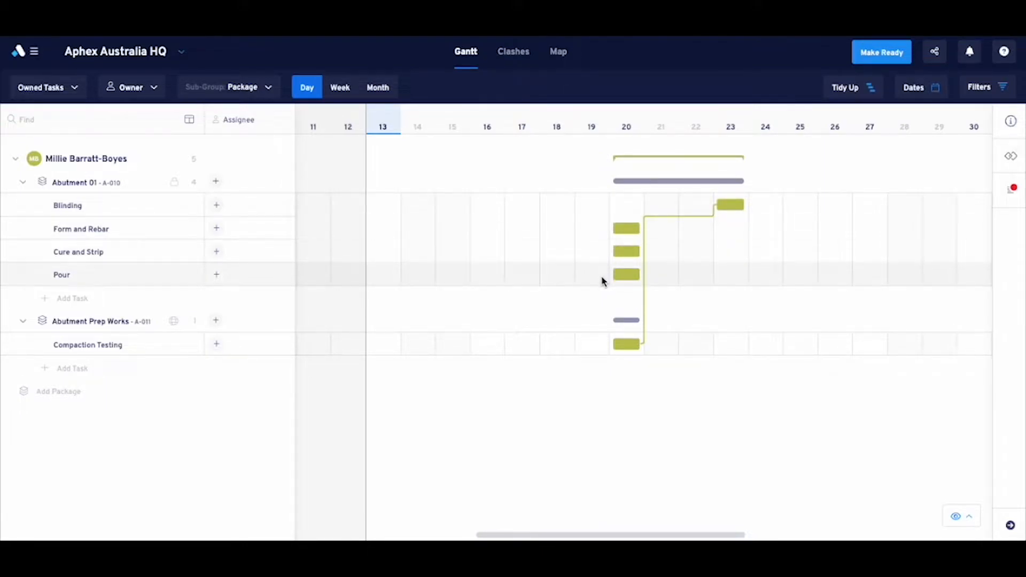
mouse_move(460, 257)
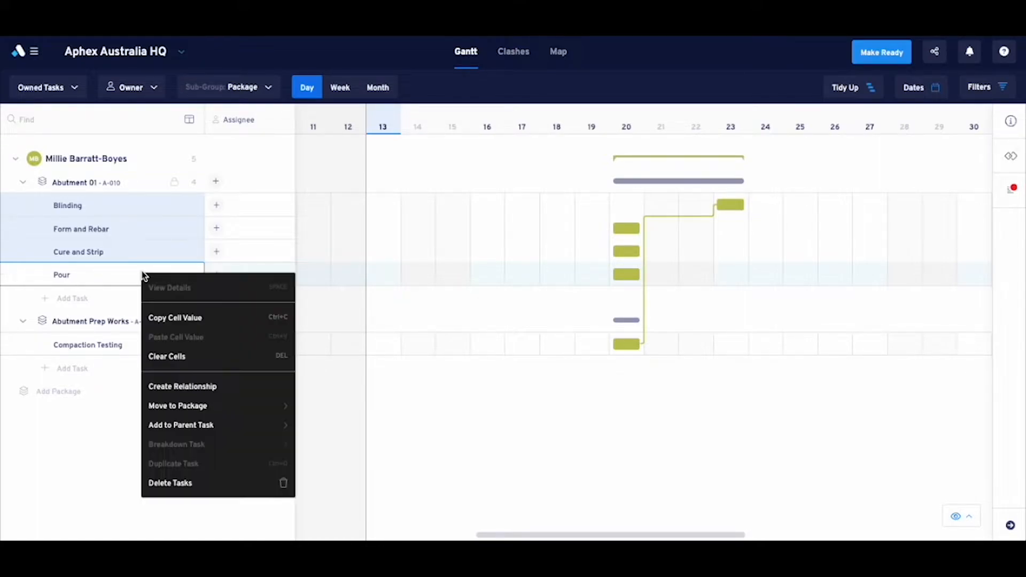
- Create Relationship across Blinding, Form and Rebar, Cure and Strip and Pour, running 23rd to 26th
click(181, 386)
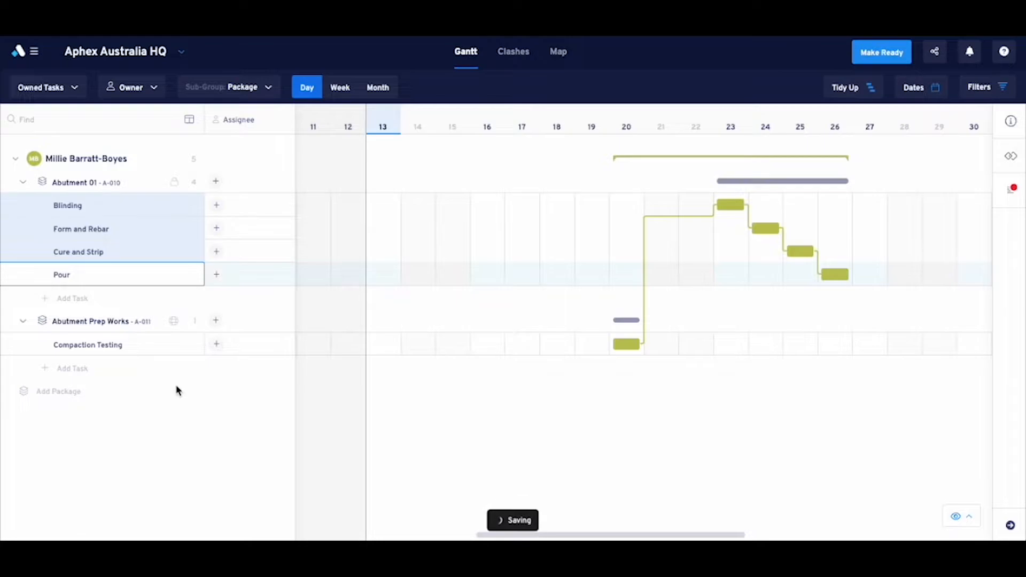
mouse_move(216, 387)
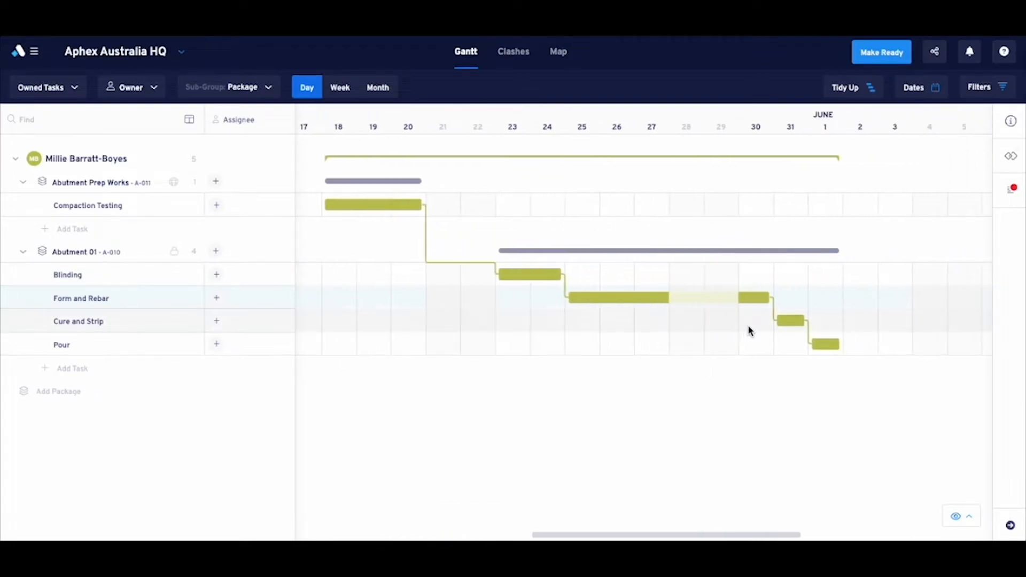
- Lengthen Cure and Strip to two days so the Abutment 01 sequence runs to 2 June
drag(792, 321, 827, 320)
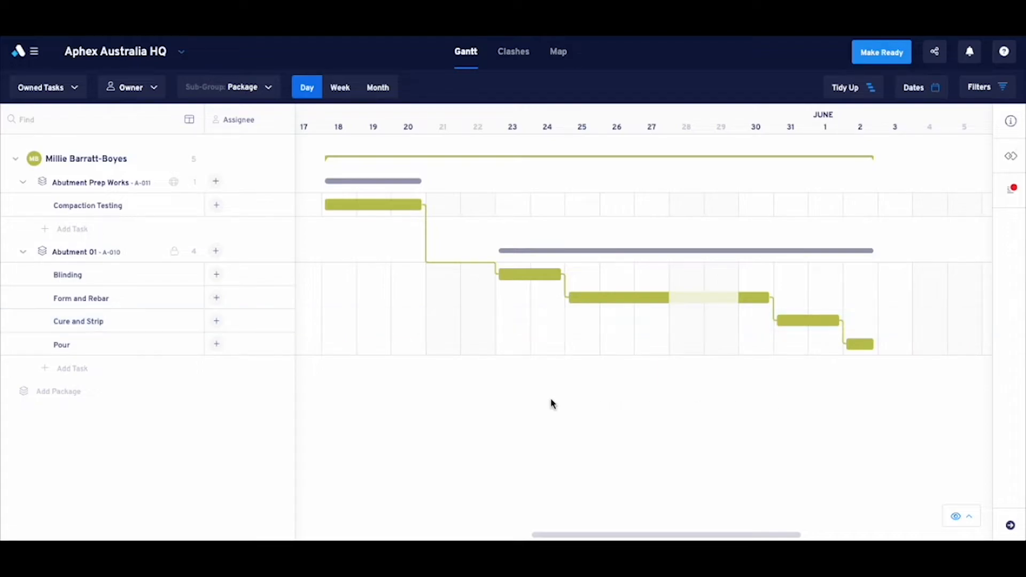
- Turn on the Start and End time columns in the task list column settings
click(190, 119)
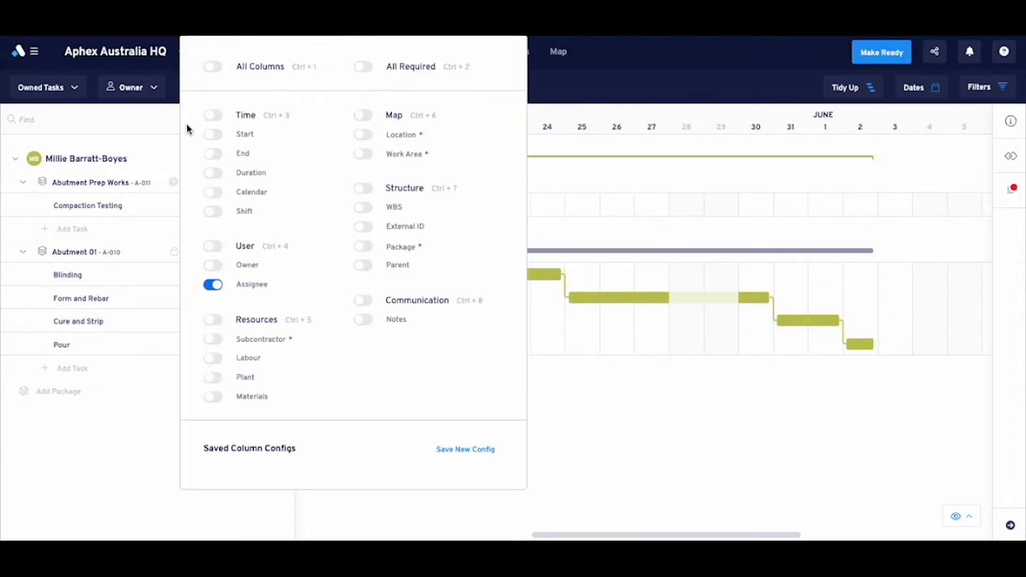
mouse_move(216, 134)
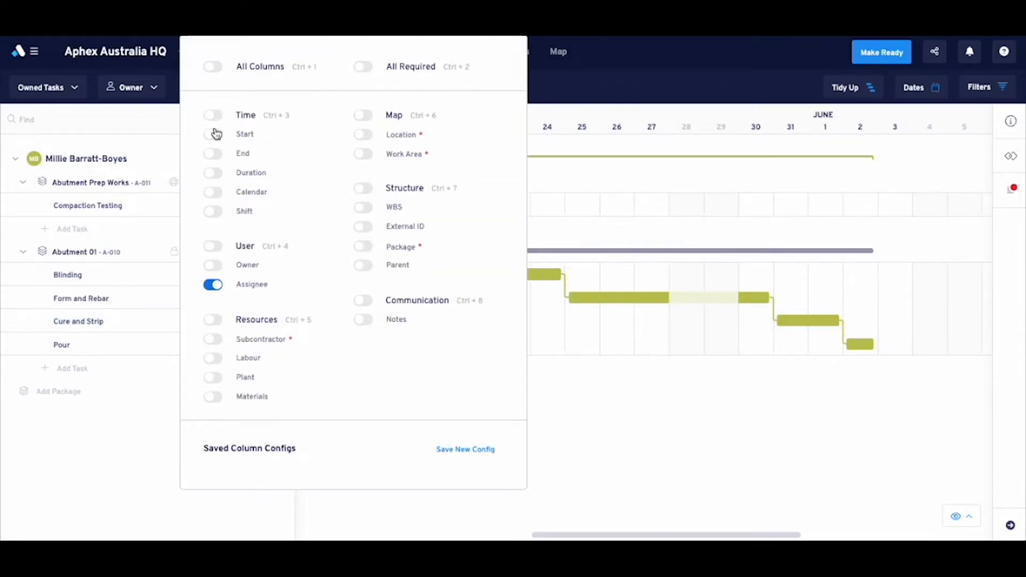
click(213, 134)
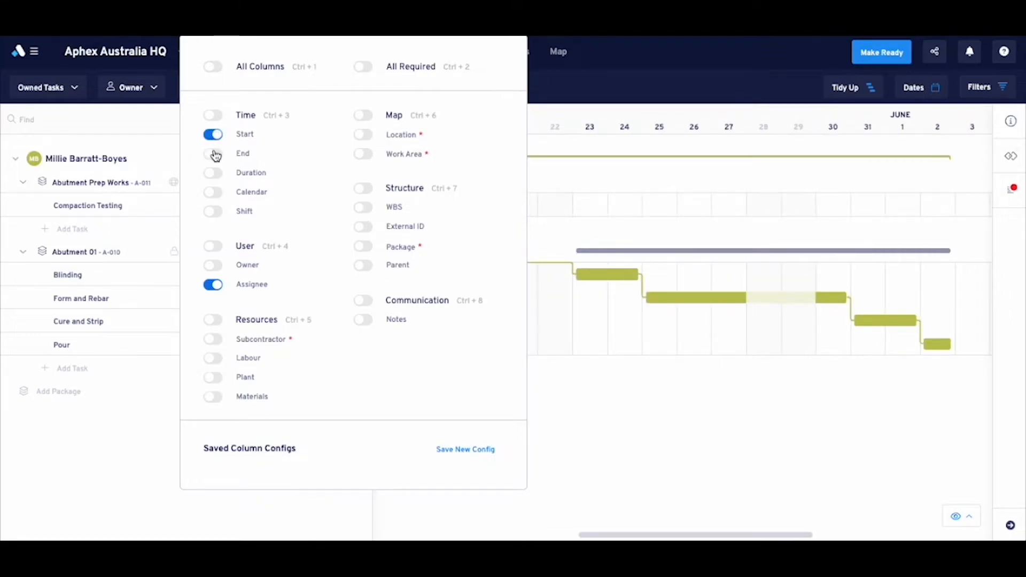
click(212, 153)
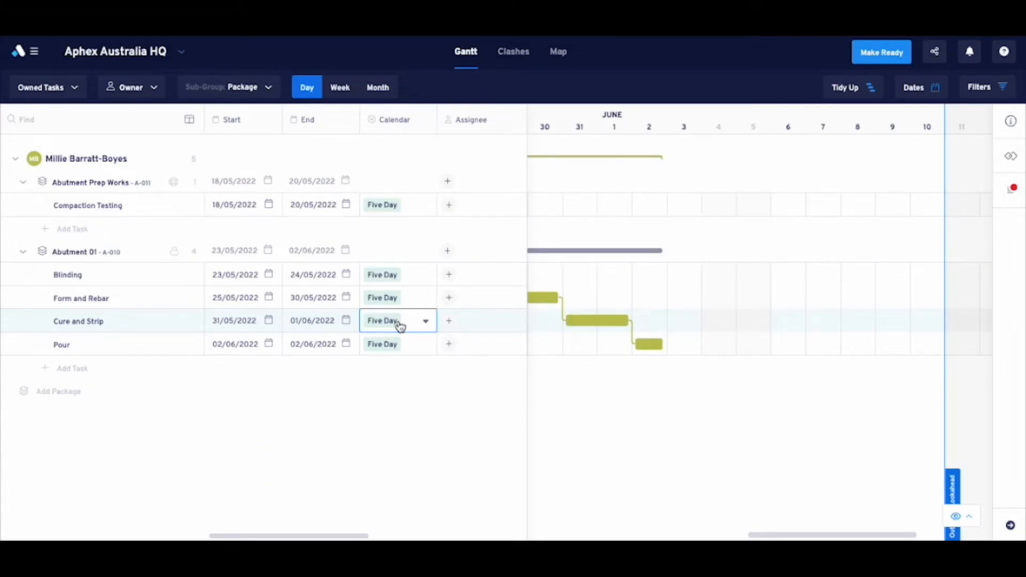
- Assign the Weekend calendar to Cure and Strip, moving it to 4–5 June and Pour to 6 June
click(397, 321)
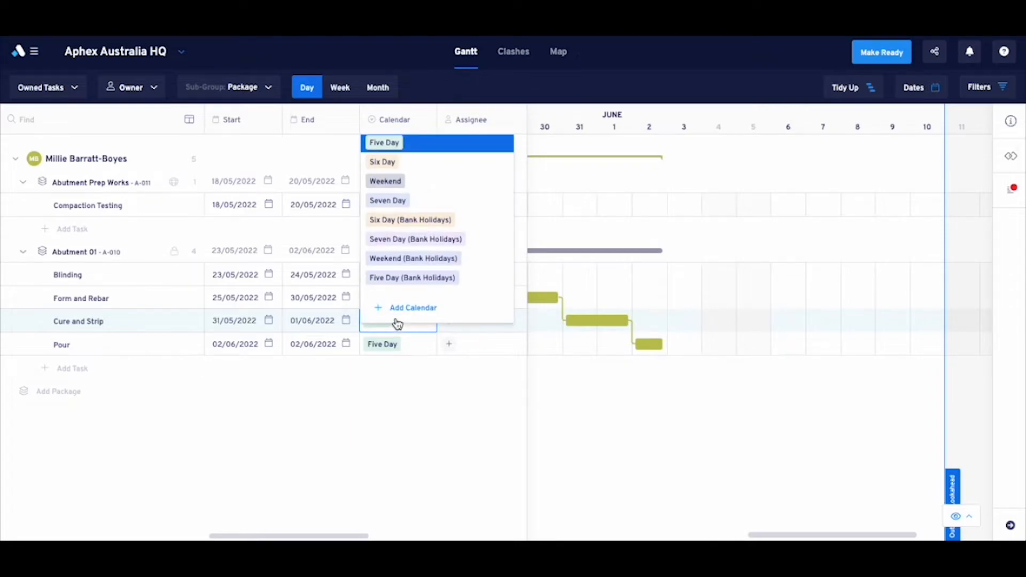
click(385, 181)
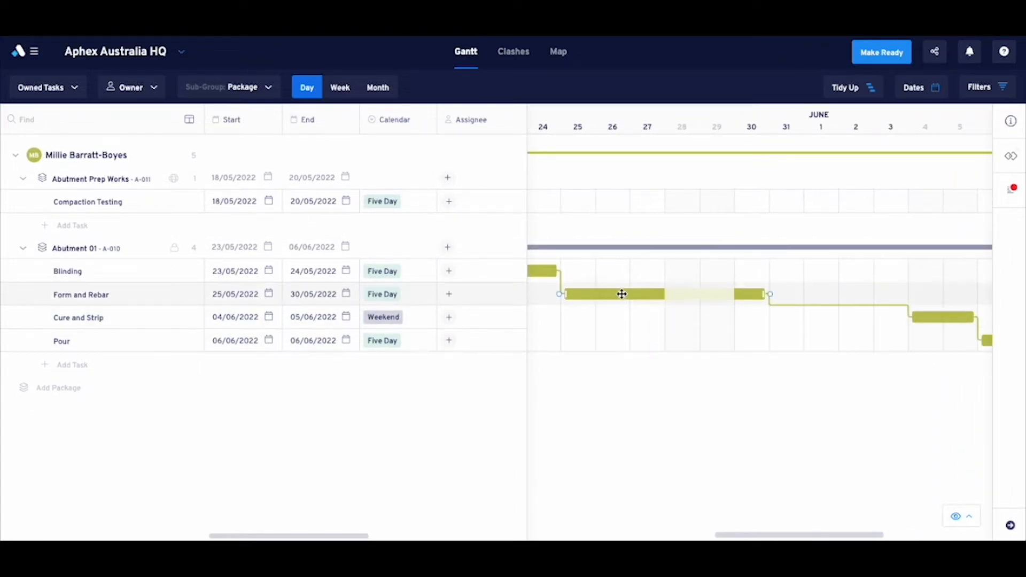
click(622, 294)
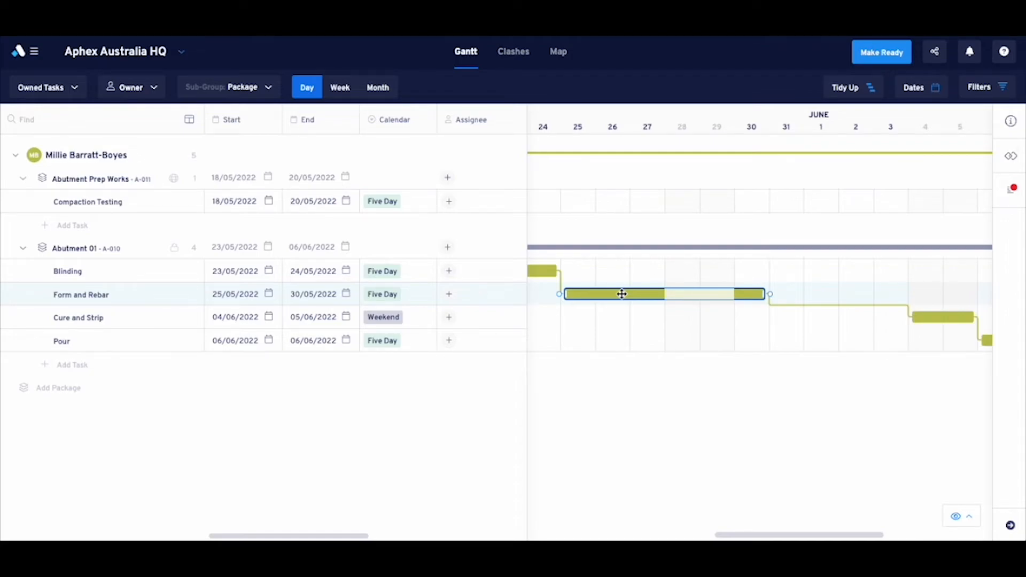
- Break down Form and Rebar into subtasks Form (25–26 May) and Rebar (27–30 May)
right_click(621, 294)
text(Form)
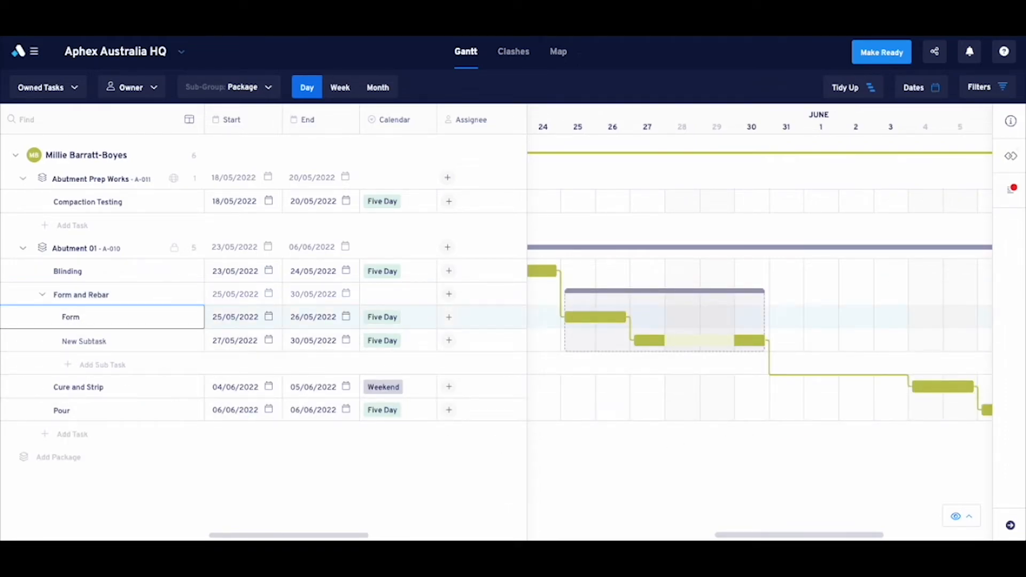
text(Rebar)
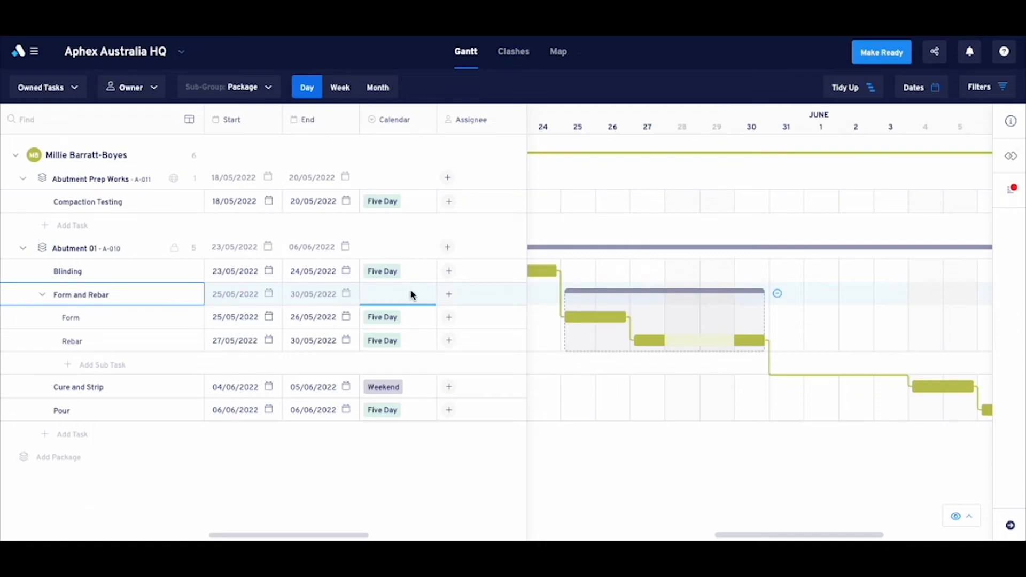
click(397, 317)
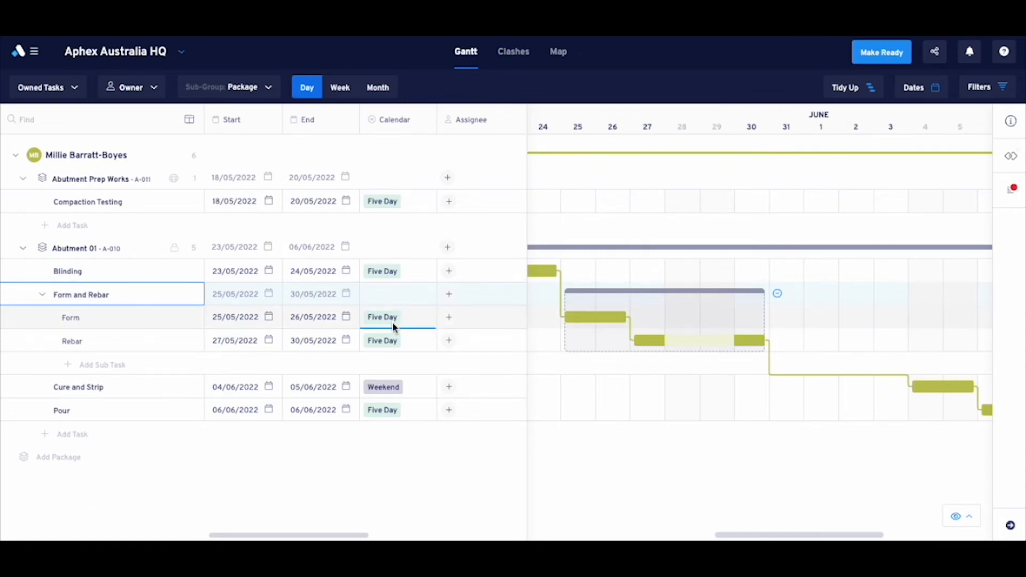